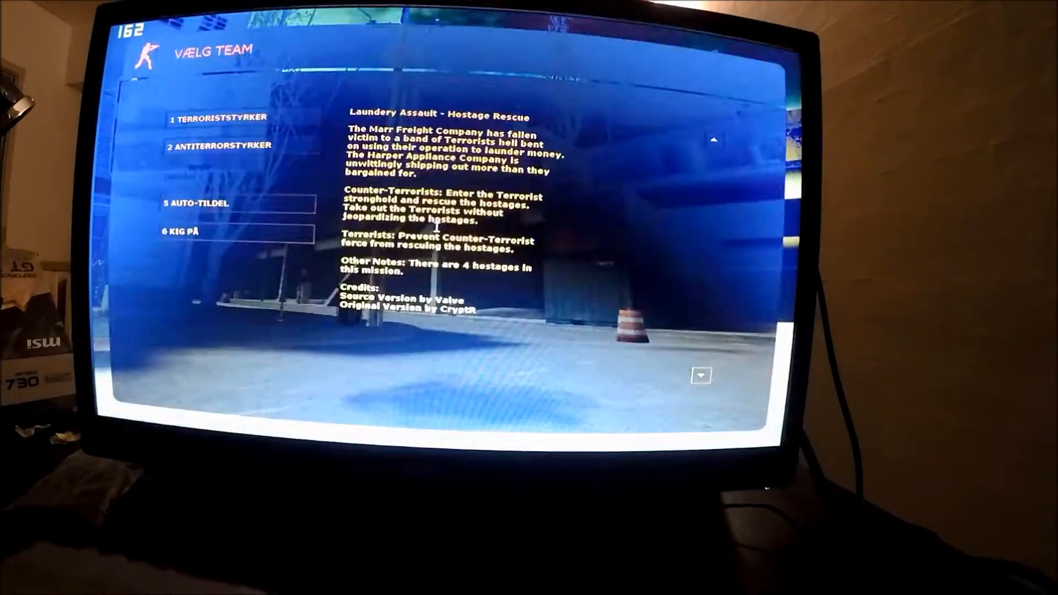
pyautogui.click(217, 145)
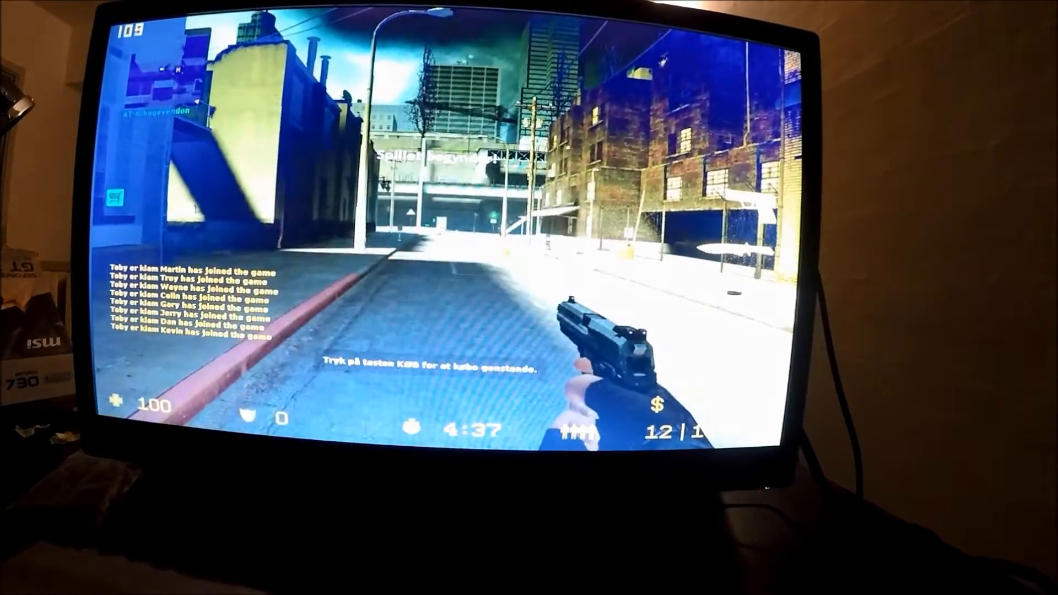
pyautogui.press('b')
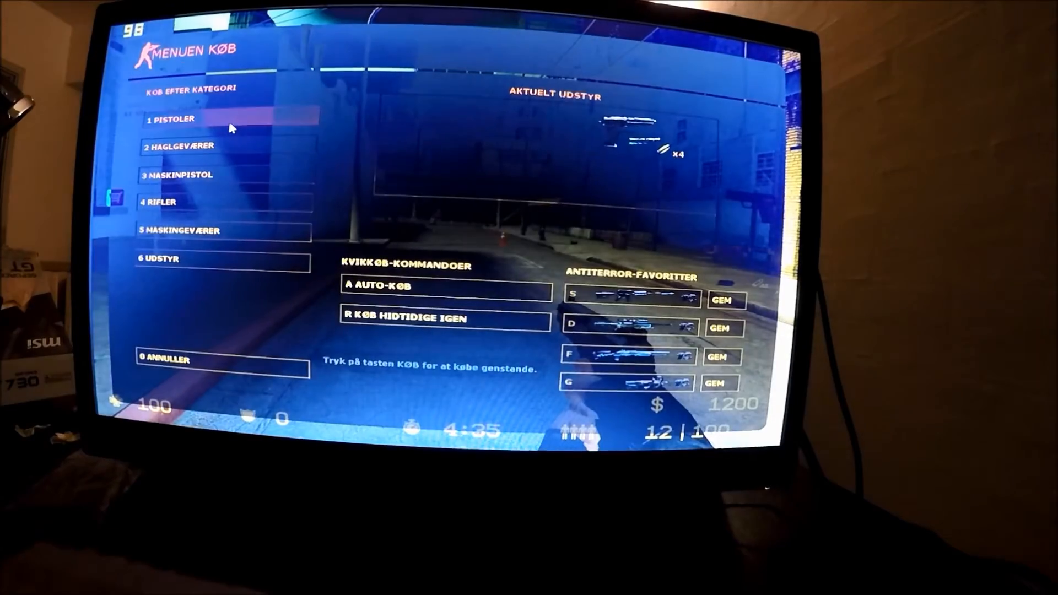